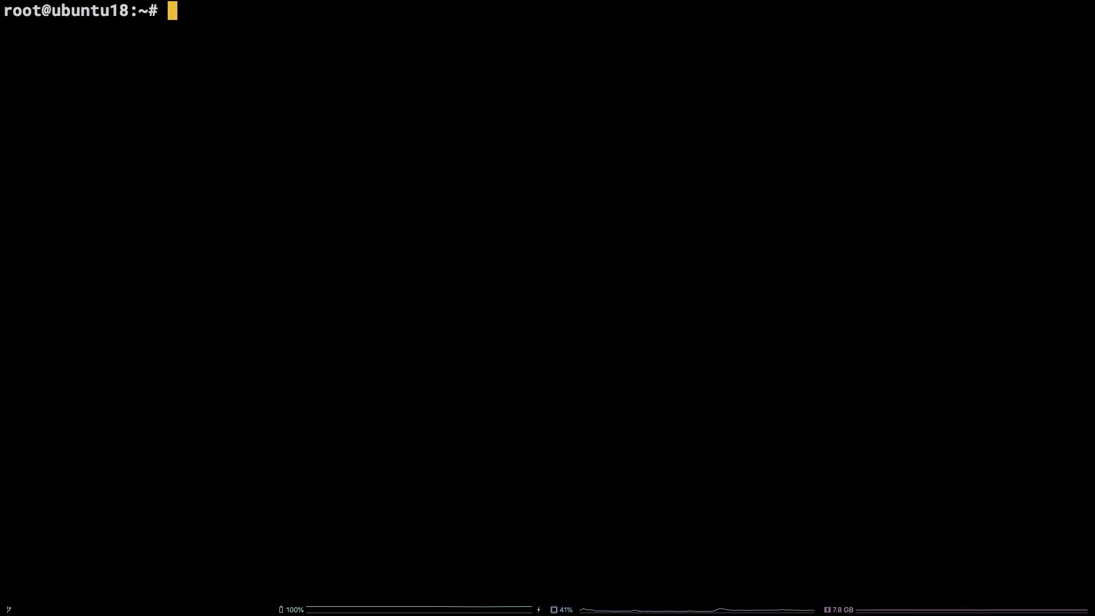
- Refresh the apt package lists and install software-properties-common
{"action": "type", "text": "apt update -y"}
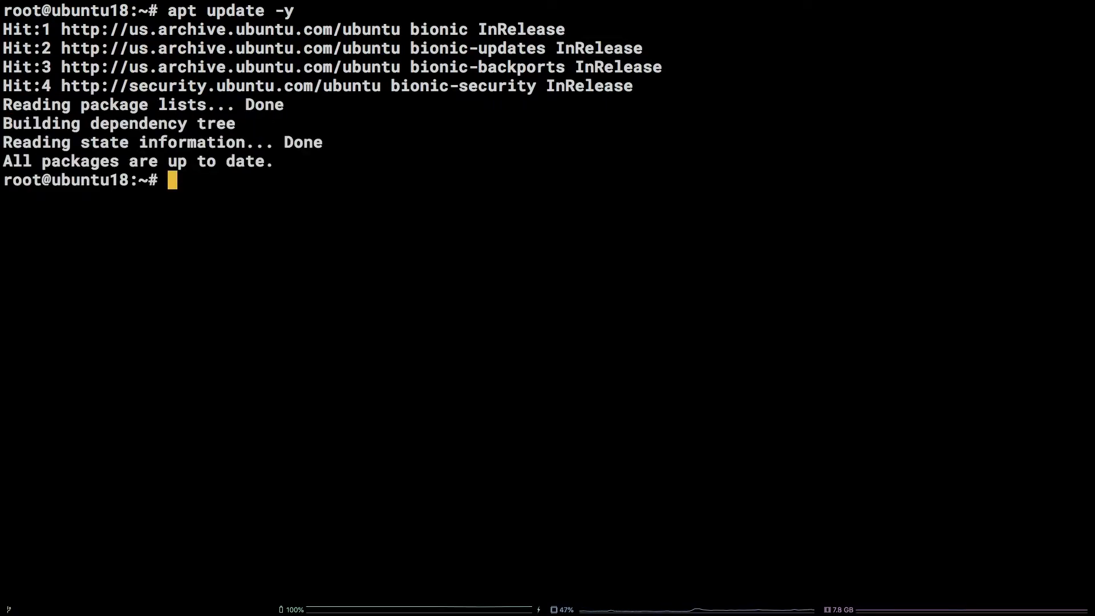
{"action": "mouse_move", "coordinate": [559, 368]}
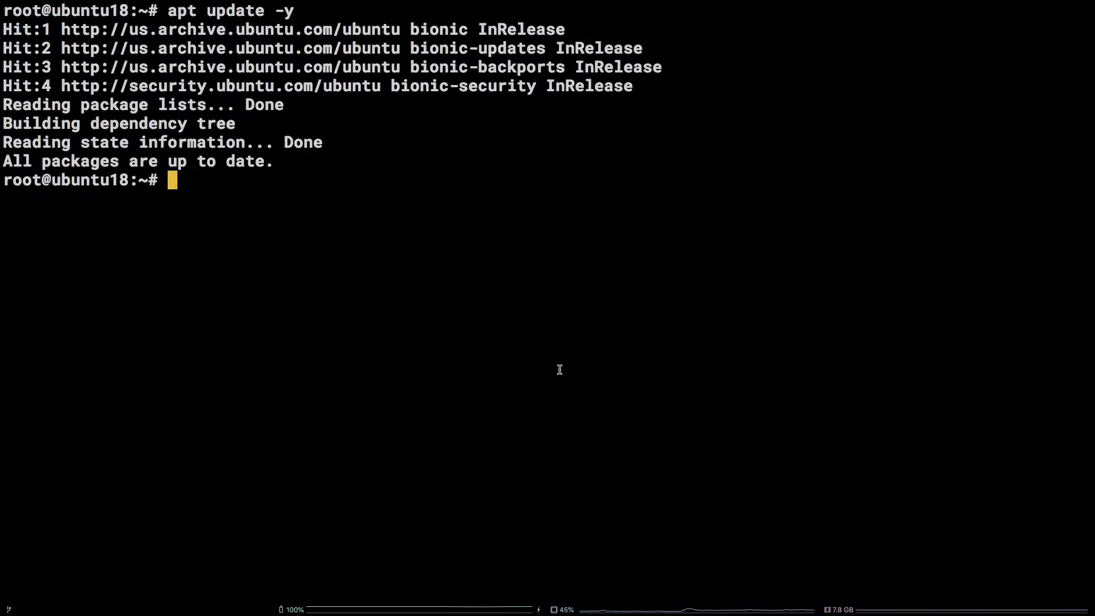
{"action": "type", "text": "apt install software"}
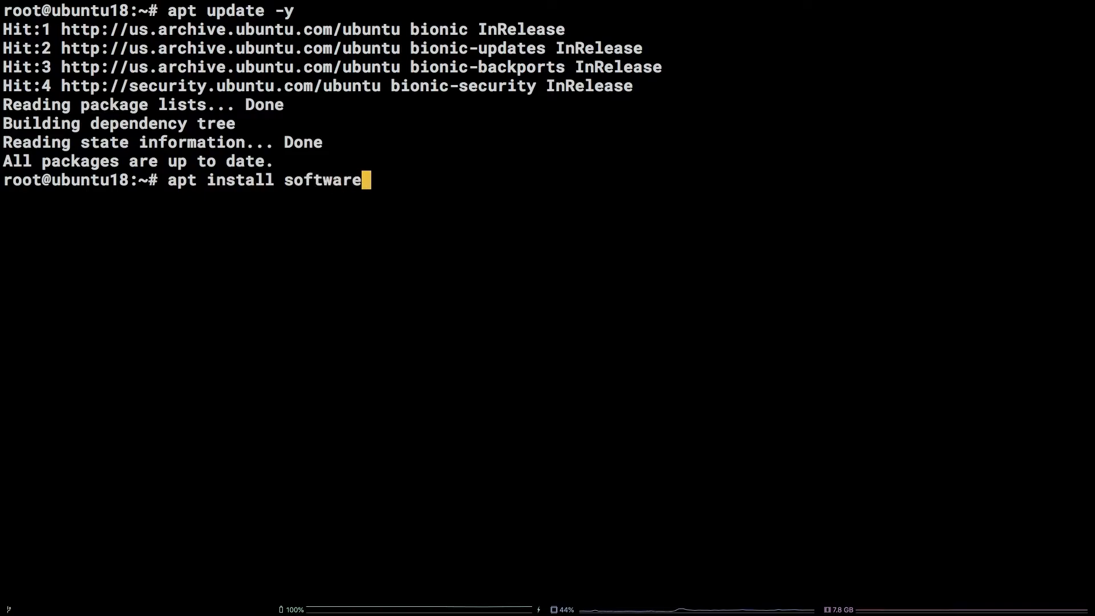
{"action": "type", "text": "-properties"}
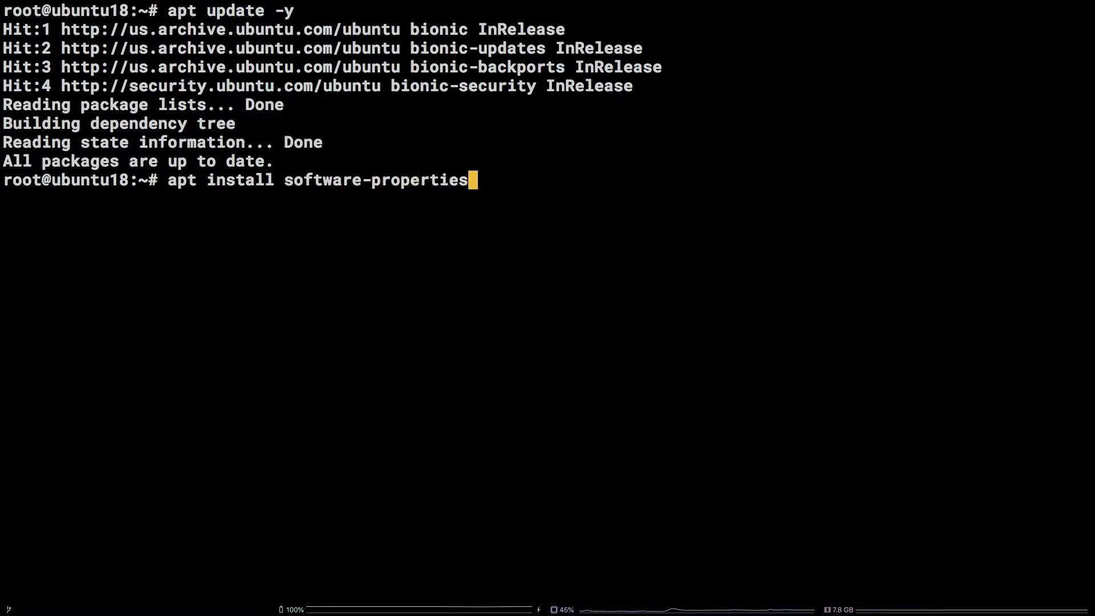
{"action": "key", "text": "Return"}
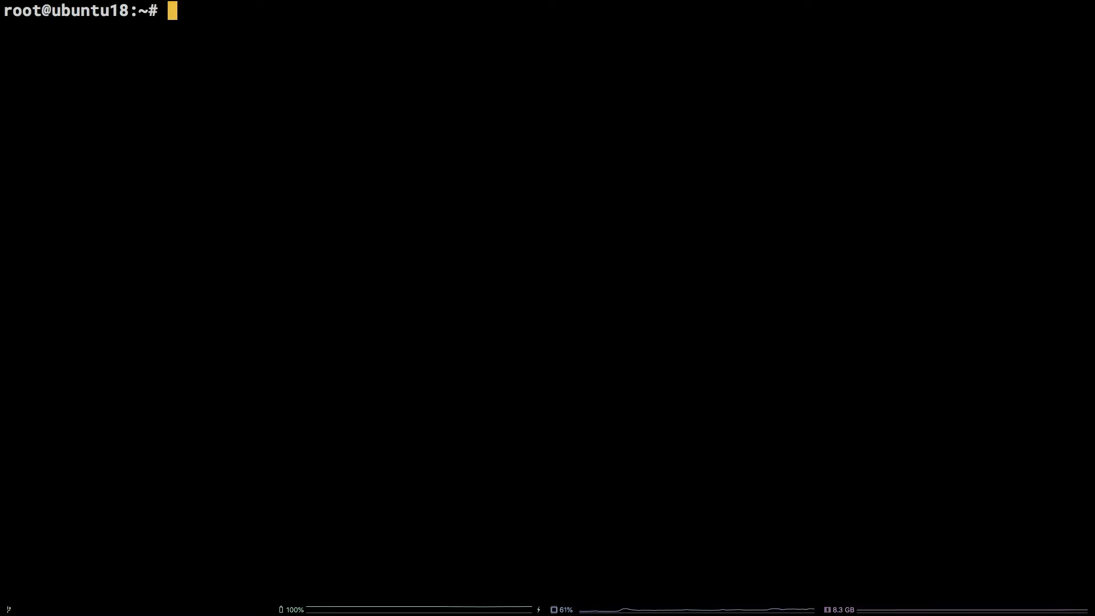
- Add the deadsnakes PPA with add-apt-repository ppa:deadsnakes/ppa -y and fetch its lists
{"action": "type", "text": "add-apt-"}
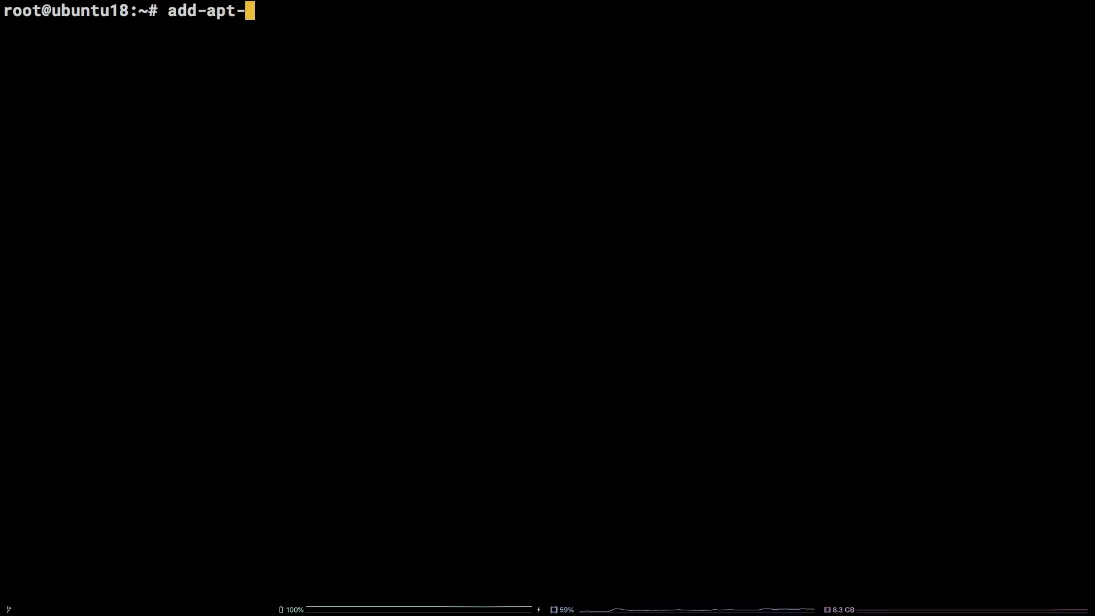
{"action": "type", "text": "repository ppa"}
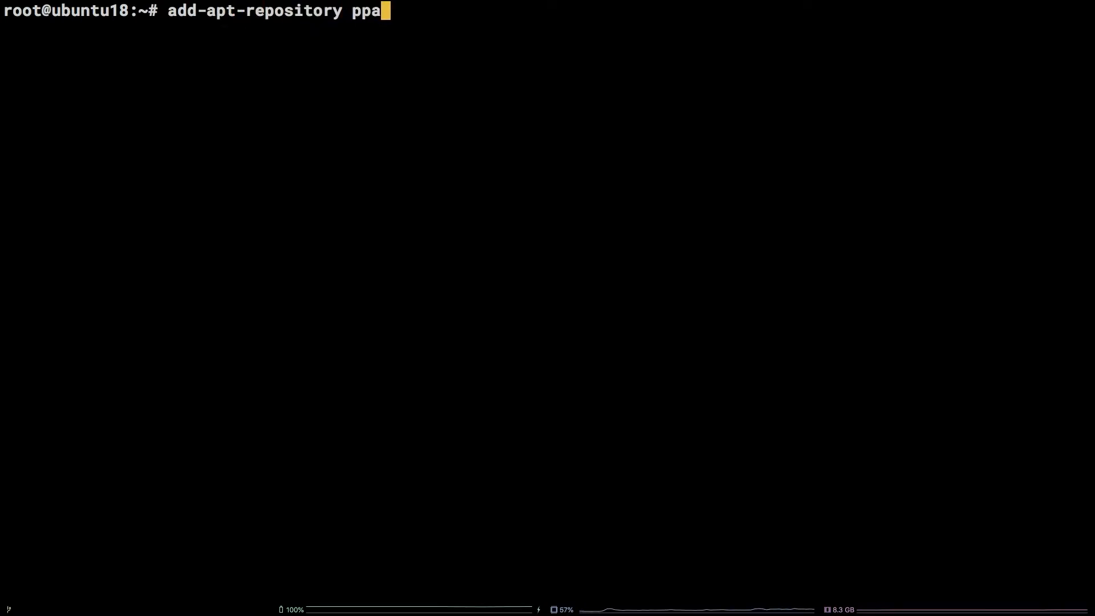
{"action": "type", "text": ":dead"}
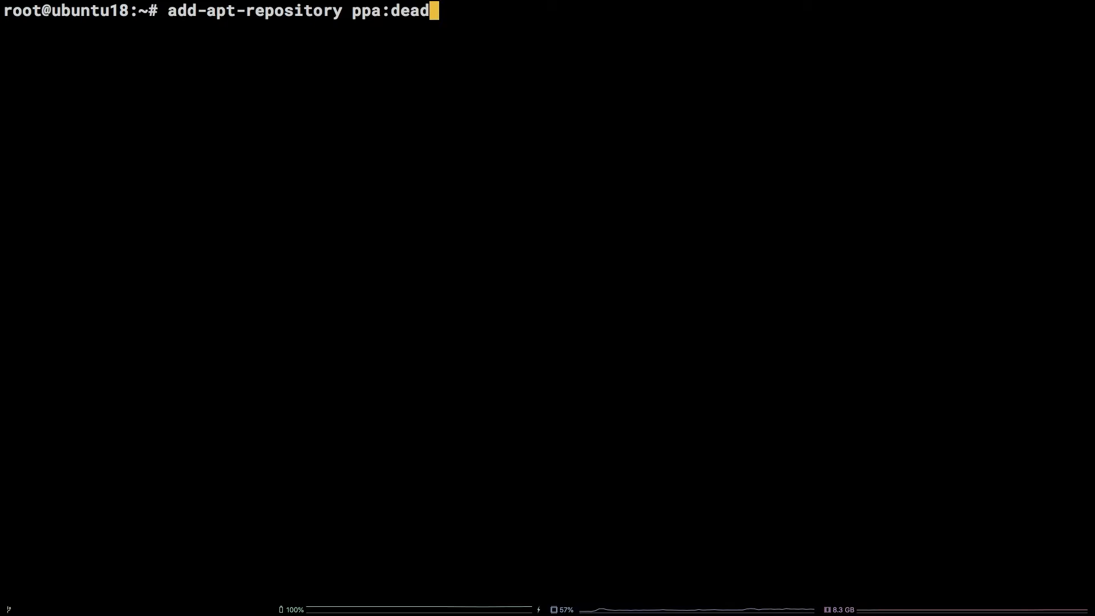
{"action": "type", "text": "snakes/ppa -"}
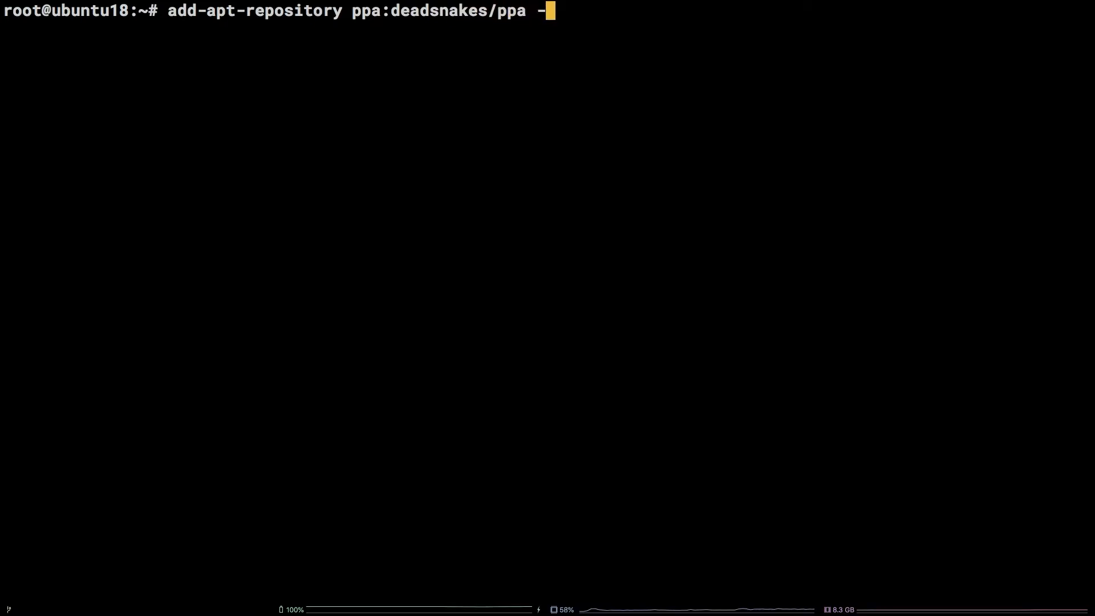
{"action": "key", "text": "Return"}
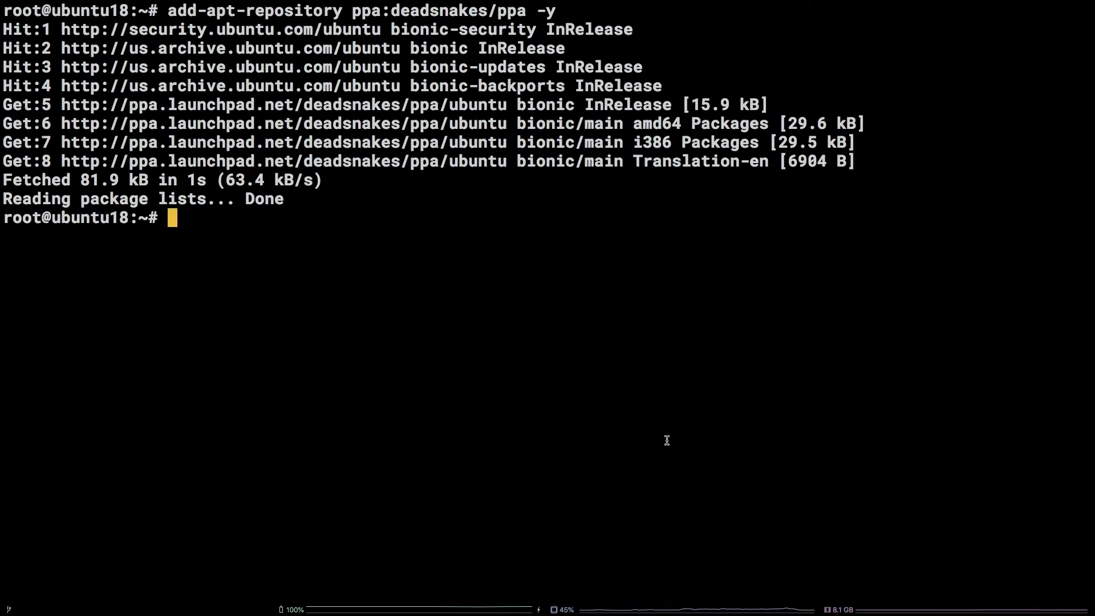
{"action": "type", "text": "apt"}
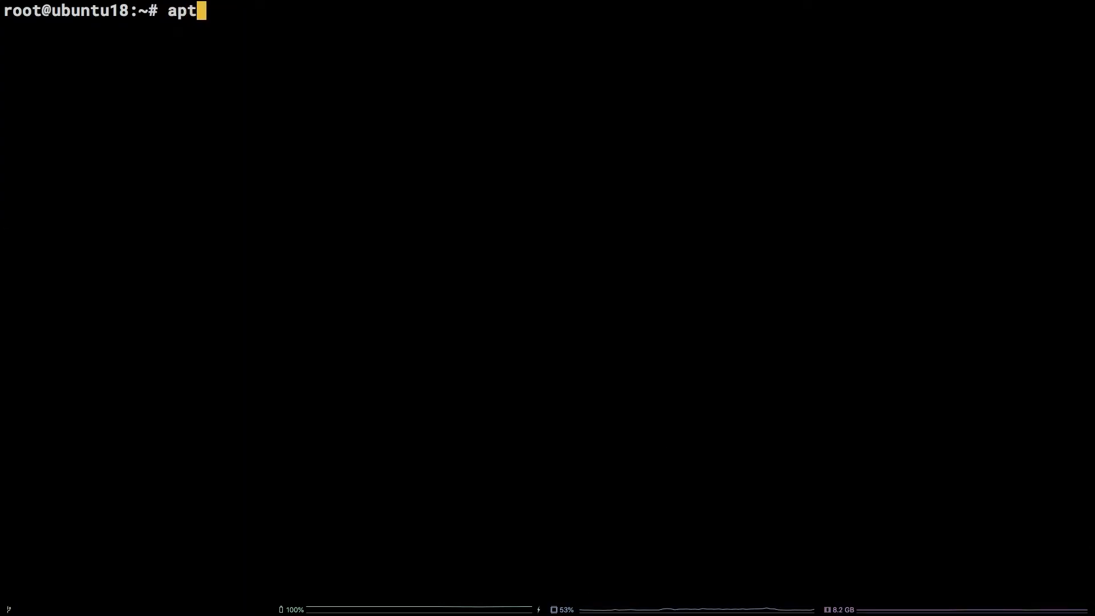
- Install python3.8 (3.8.3) from the PPA, launch its shell and exit again
{"action": "type", "text": "install python"}
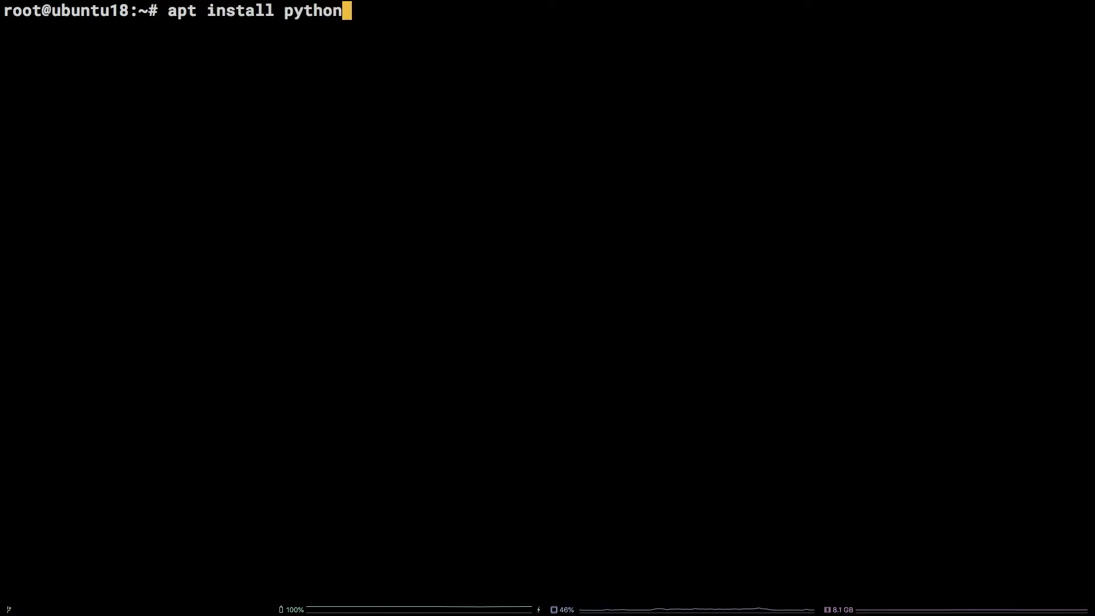
{"action": "key", "text": "Return"}
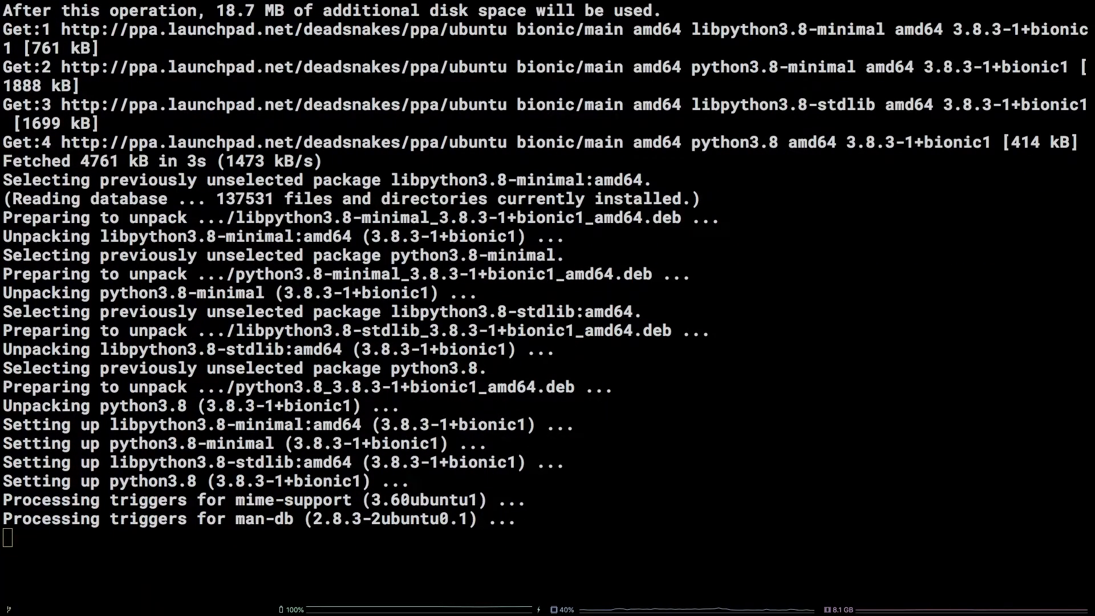
{"action": "type", "text": "python3."}
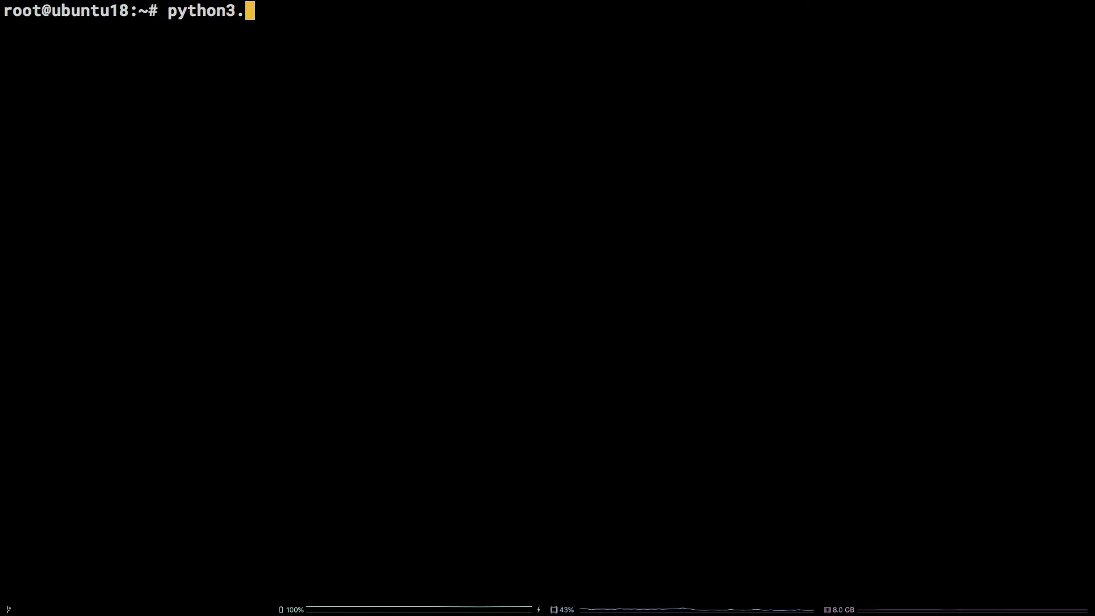
{"action": "key", "text": "Return"}
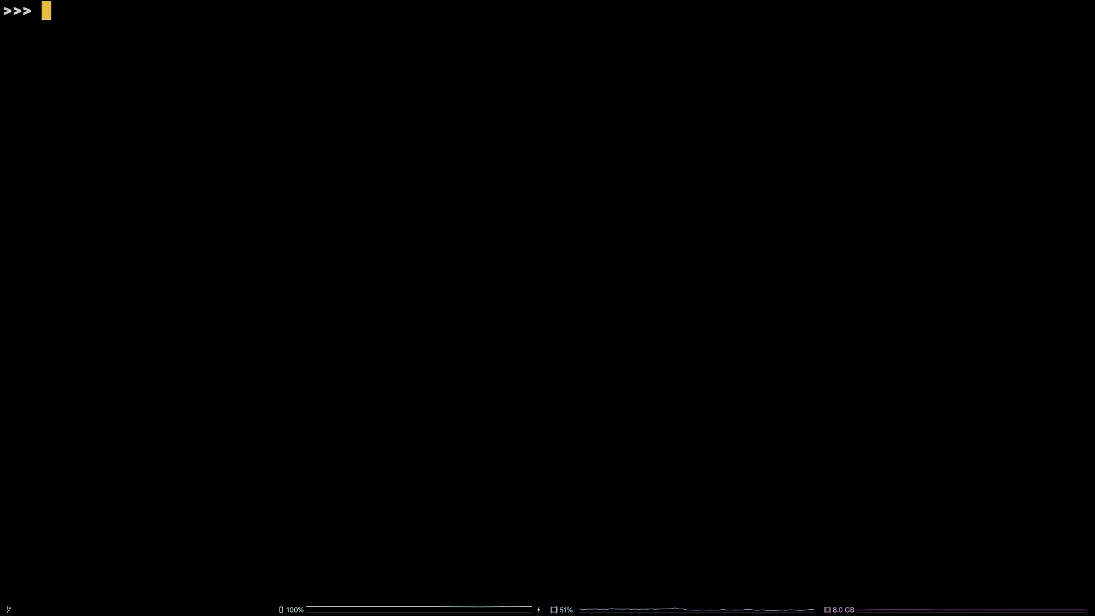
{"action": "key", "text": "Return"}
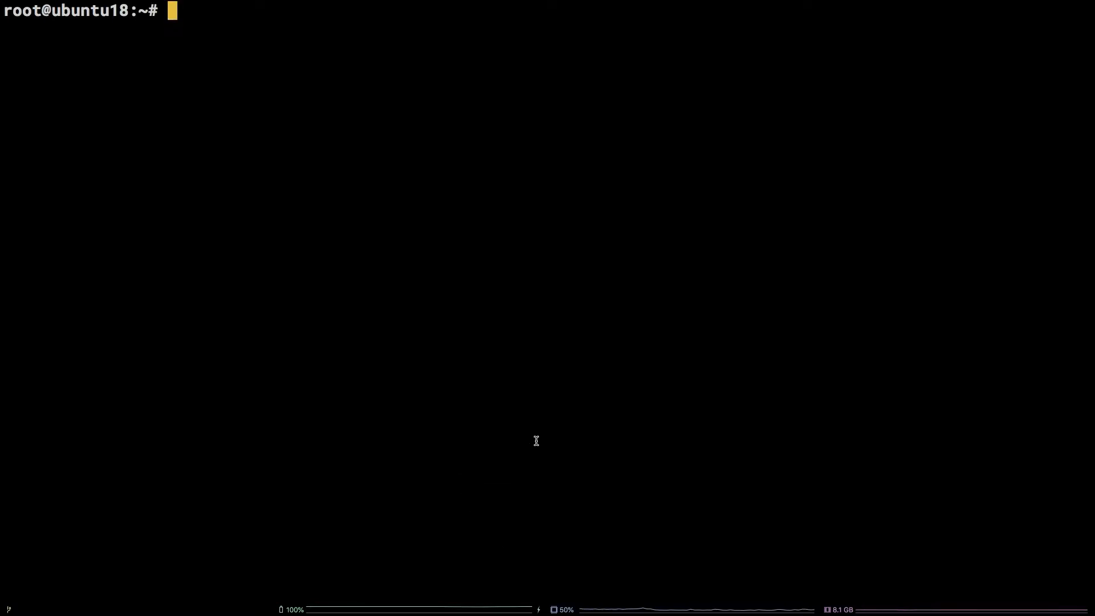
- Install build-essential and the zlib, ncurses, gdbm, nss, ssl, readline, ffi, sqlite, bz2 dev packages
{"action": "type", "text": "apt install build-essential zlib1g-dev libncurses5-dev libgdbm-dev \\"}
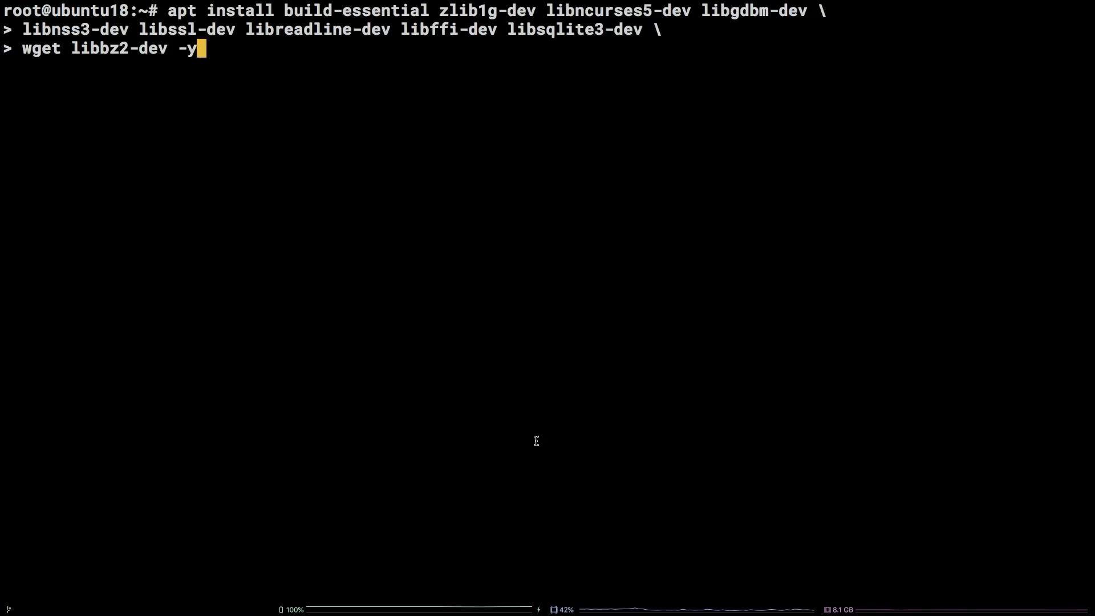
{"action": "key", "text": "Return"}
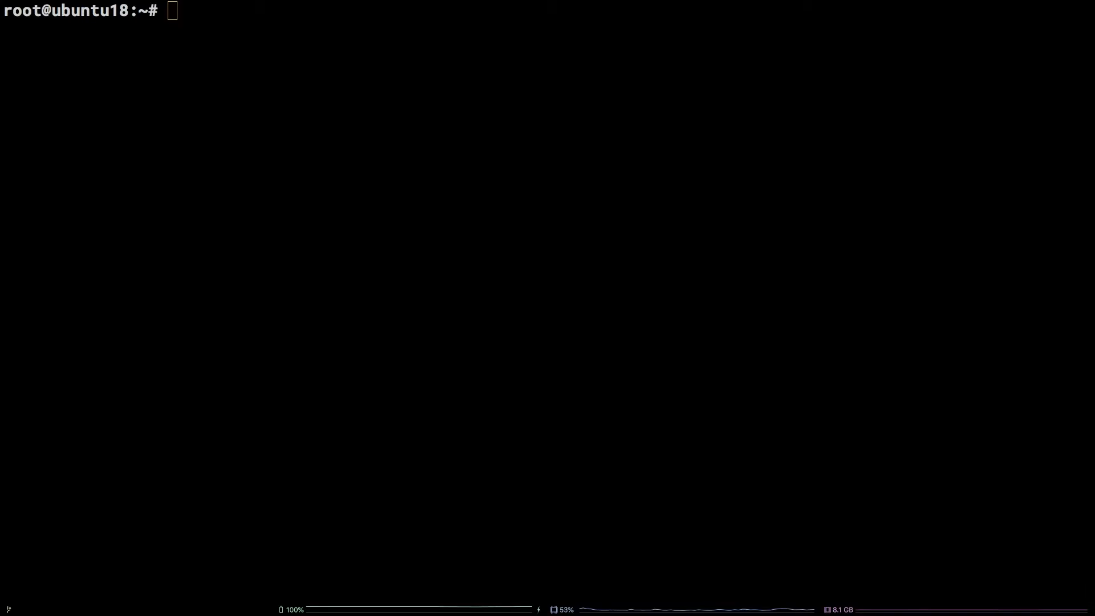
{"action": "type", "text": "we"}
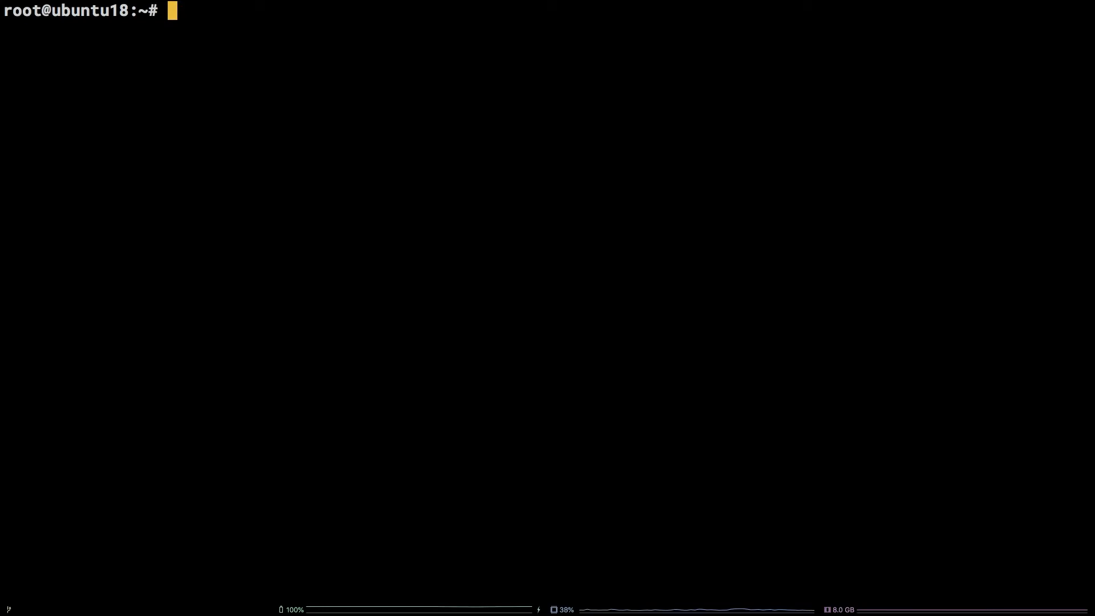
- Extract the Python-3.9.0b4.tgz source archive with tar -xf
{"action": "type", "text": "tar -xf"}
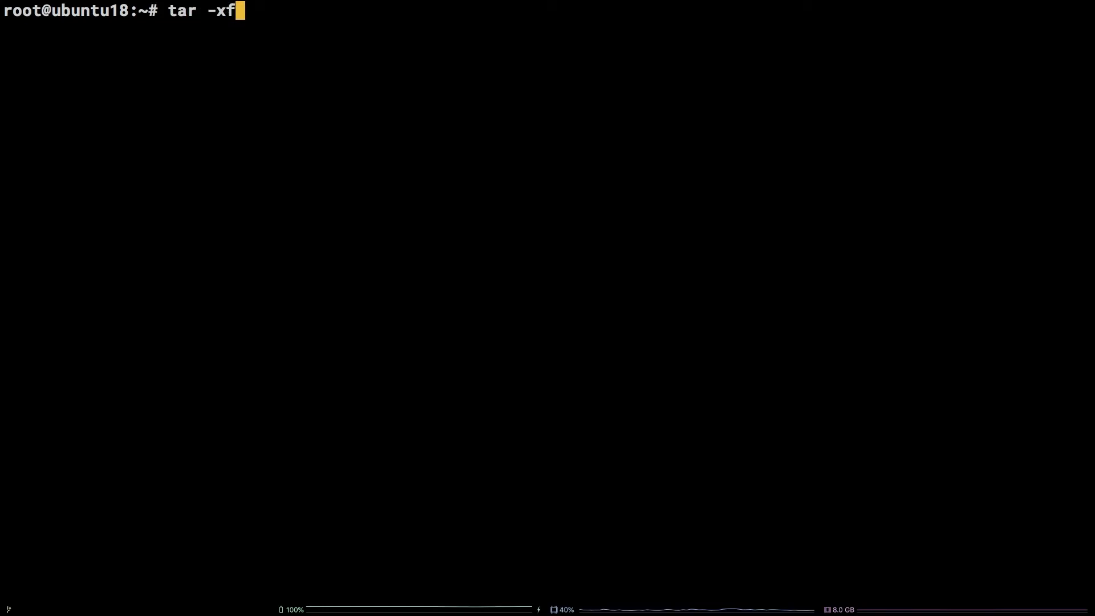
{"action": "type", "text": "P"}
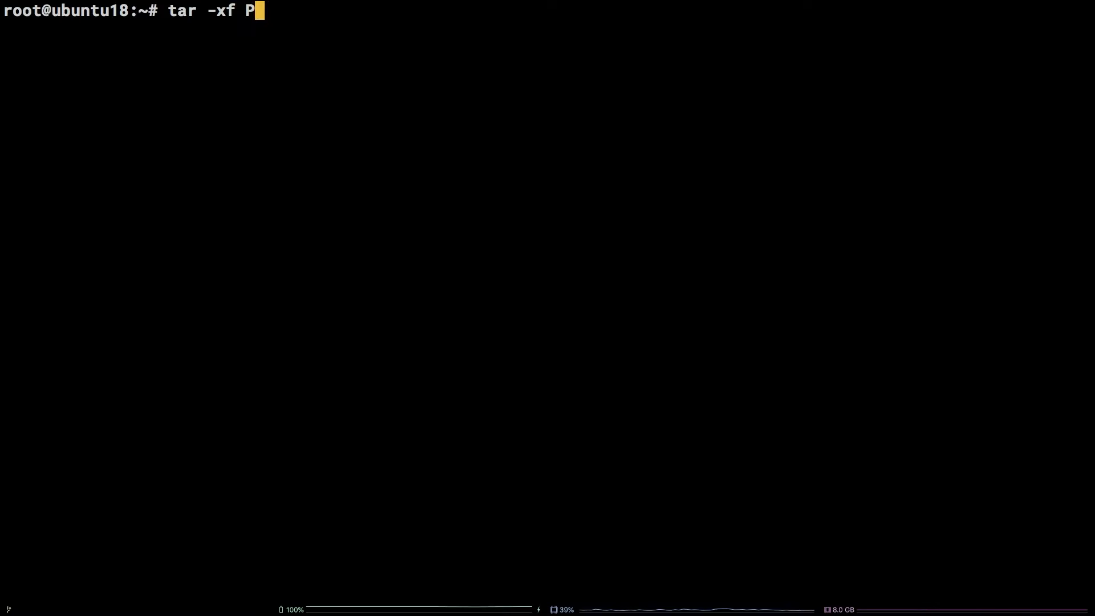
{"action": "type", "text": "ython-3.9.0b4.tgz"}
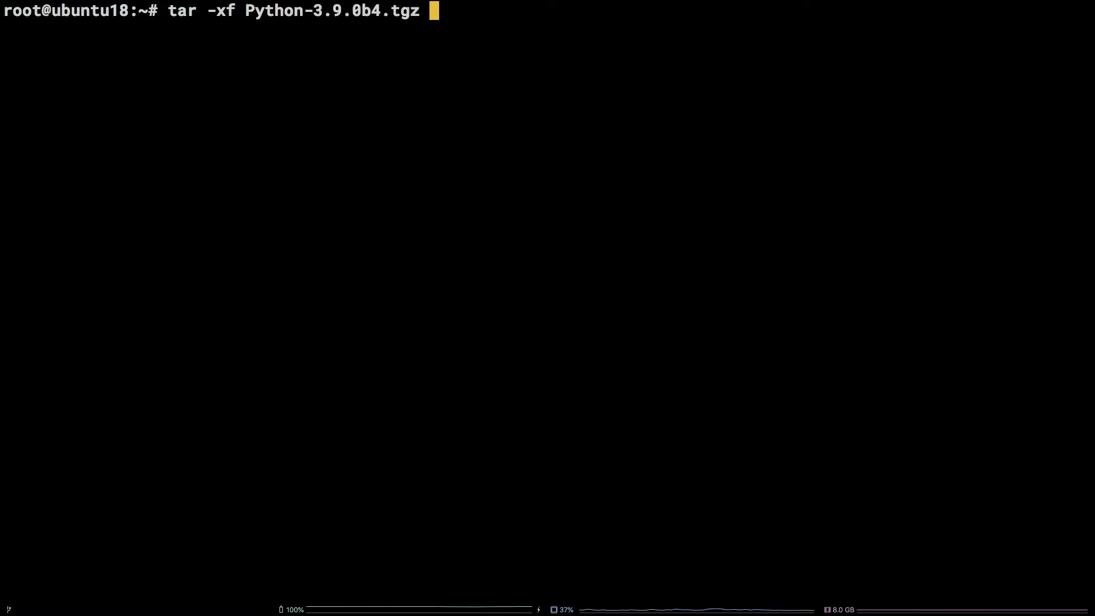
{"action": "key", "text": "Return"}
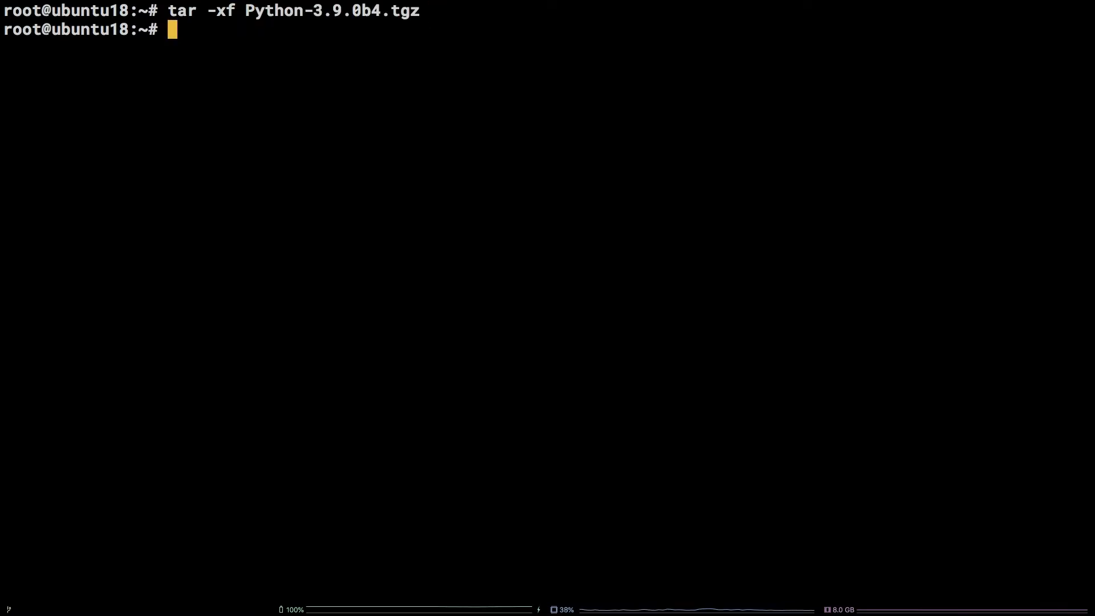
- Enter the Python-3.9.0b4 folder, confirm 4 cores with nproc, and clear the screen
{"action": "type", "text": "cd Python-3.9.0b4/"}
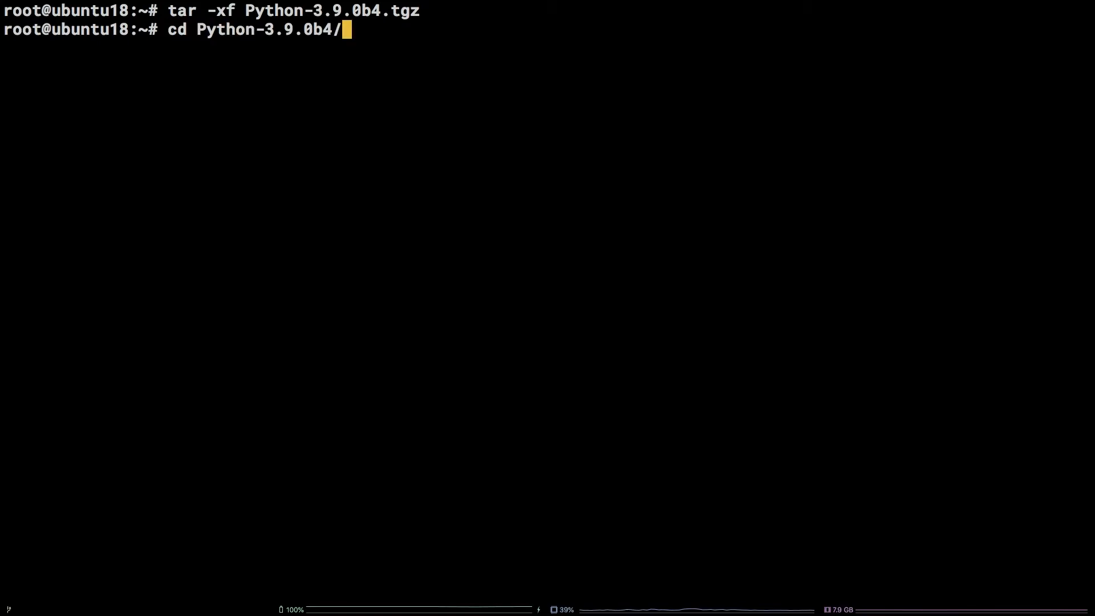
{"action": "key", "text": "Return"}
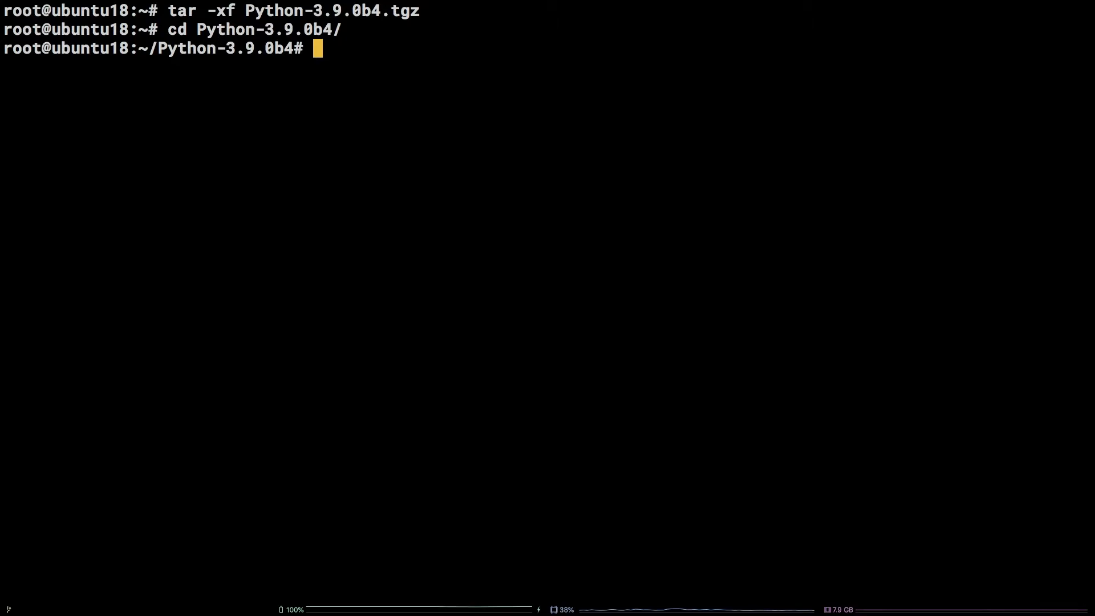
{"action": "type", "text": "n"}
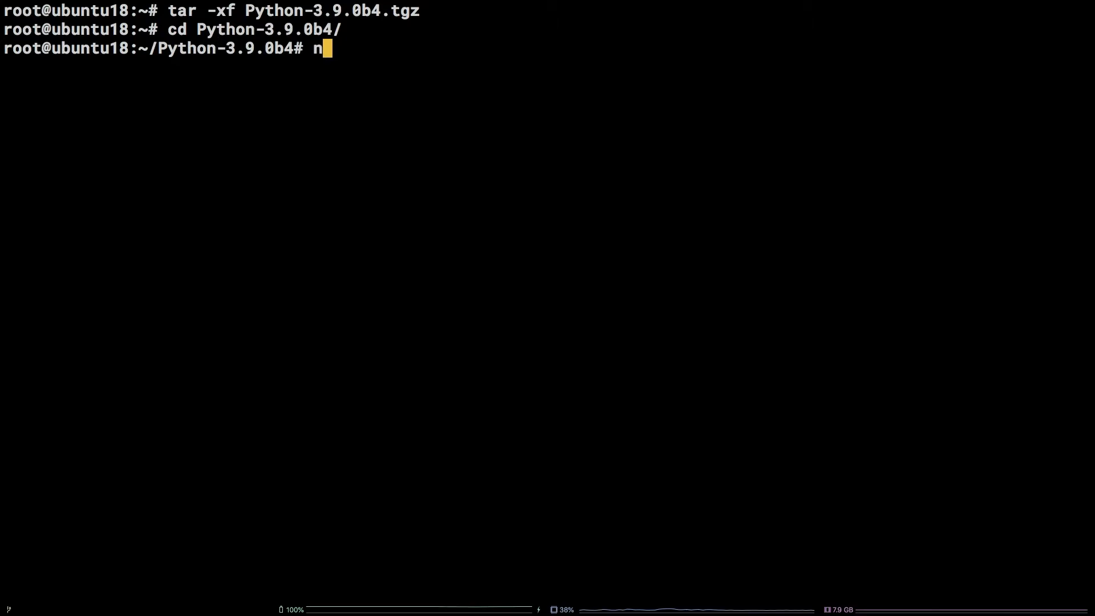
{"action": "key", "text": "Return"}
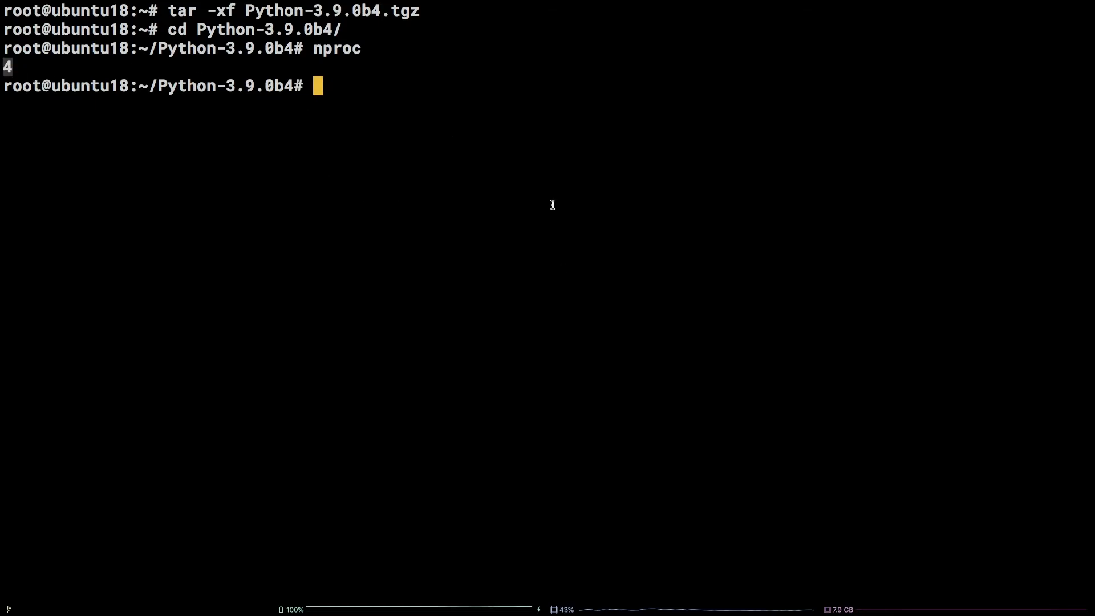
{"action": "key", "text": "ctrl+l"}
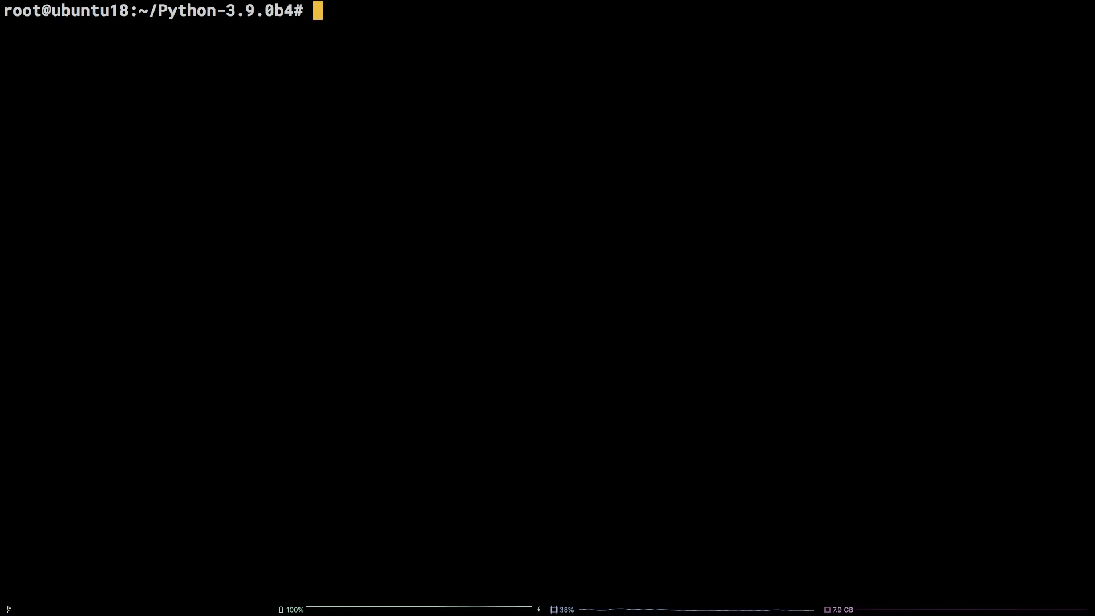
- Run ./configure --enable-optimizations to generate the Makefile for the 3.9.0b4 build
{"action": "type", "text": "./"}
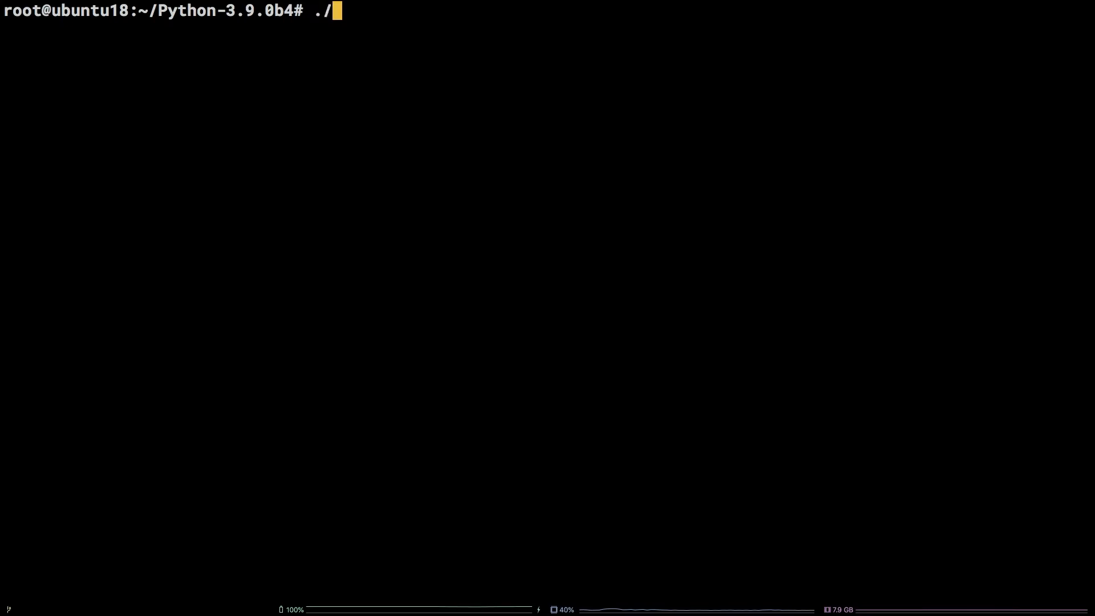
{"action": "type", "text": "configure --"}
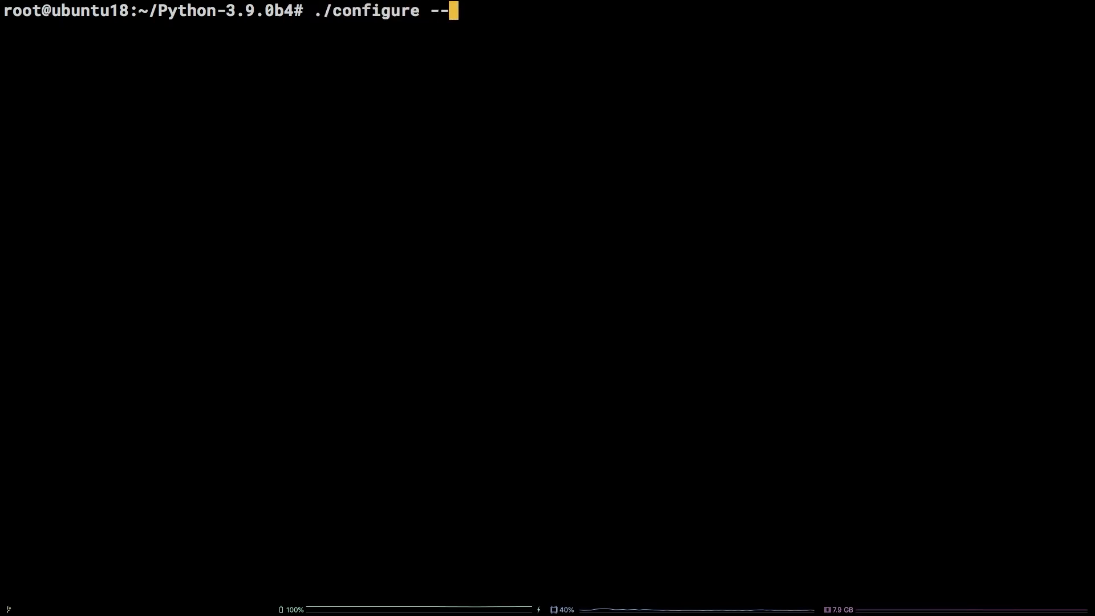
{"action": "type", "text": "enable-"}
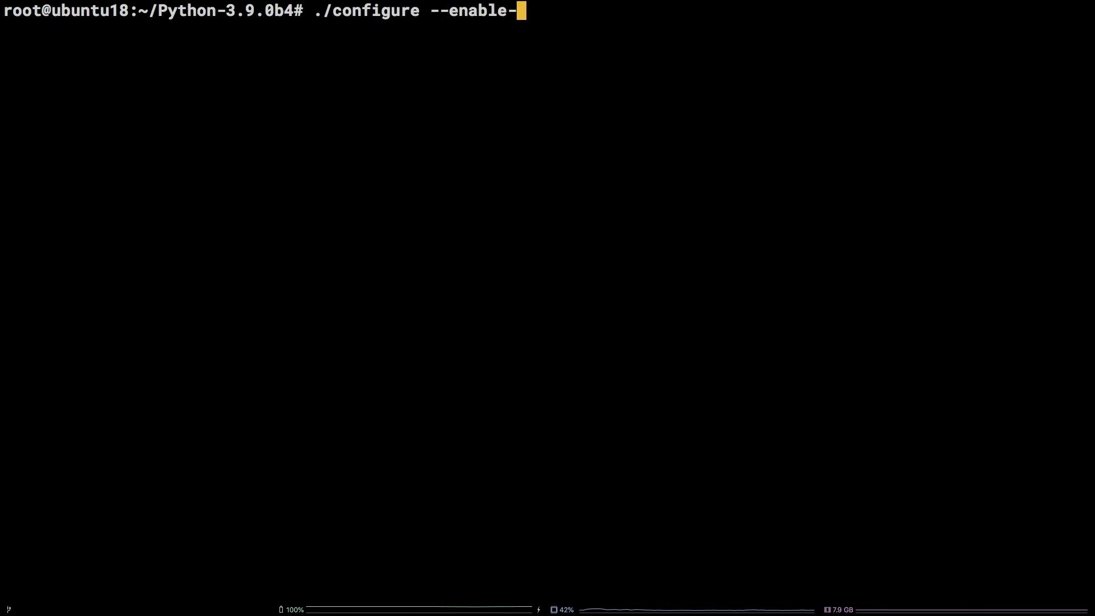
{"action": "type", "text": "optimizations"}
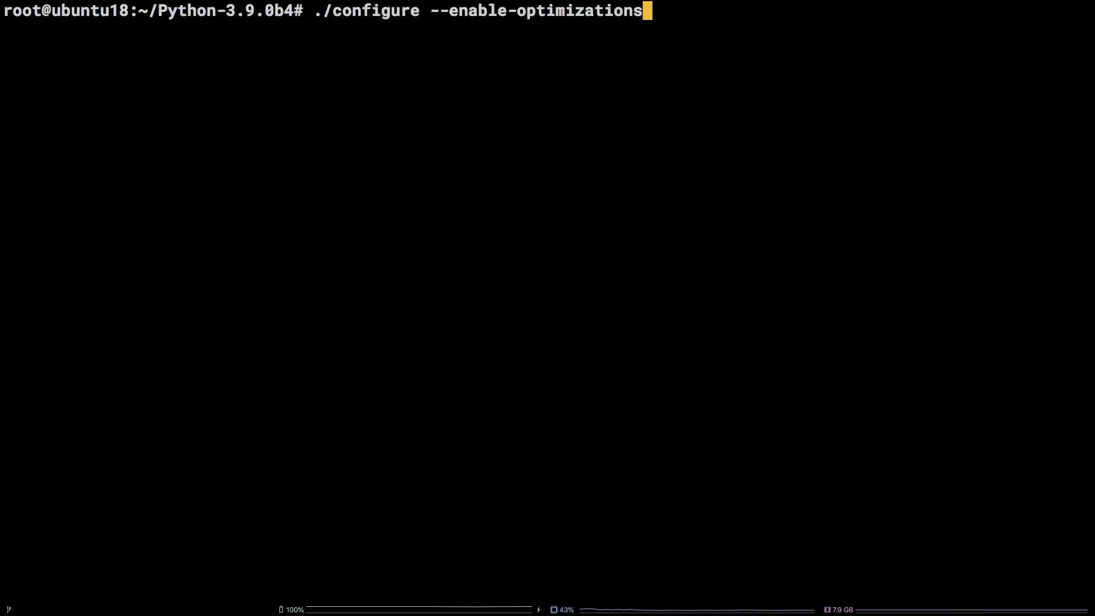
{"action": "key", "text": "Return"}
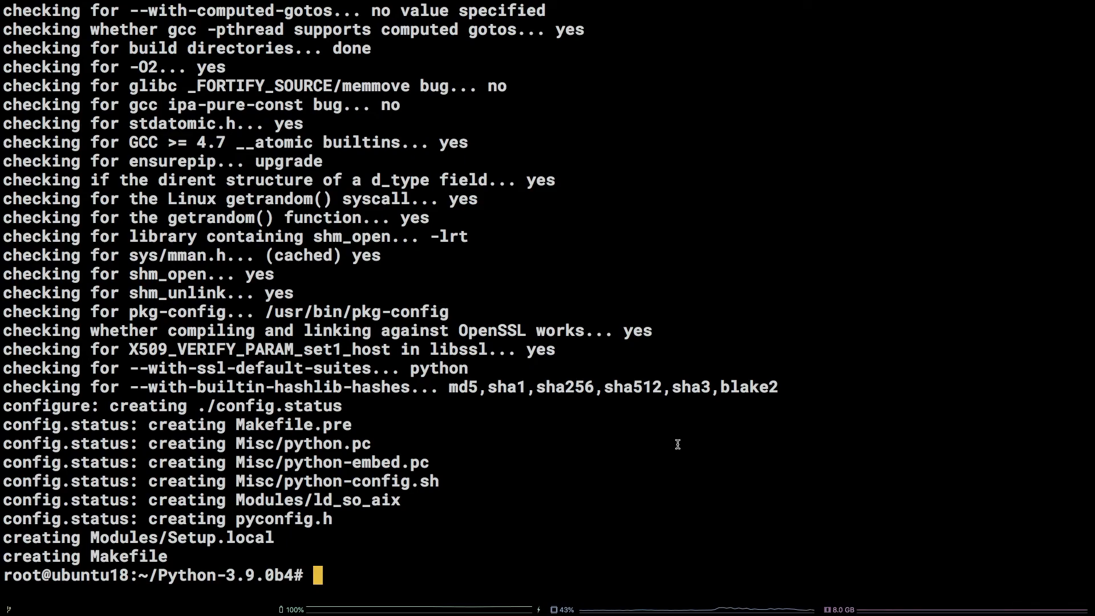
{"action": "mouse_move", "coordinate": [696, 480]}
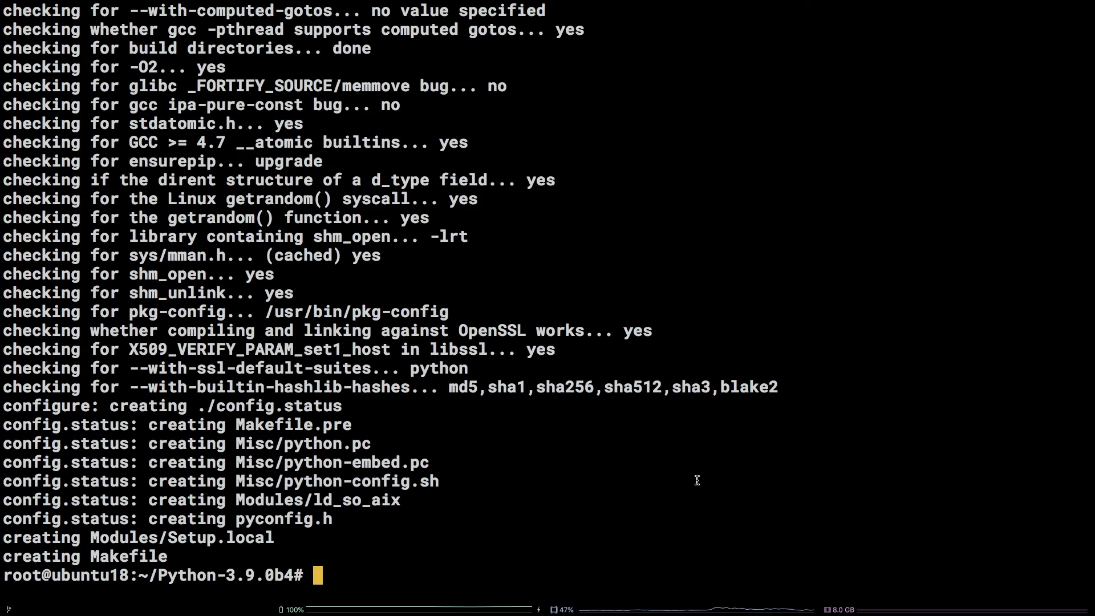
- Build with make -j, install via make altinstall with pip 20.1.1, and launch python3.9
{"action": "type", "text": "make -j"}
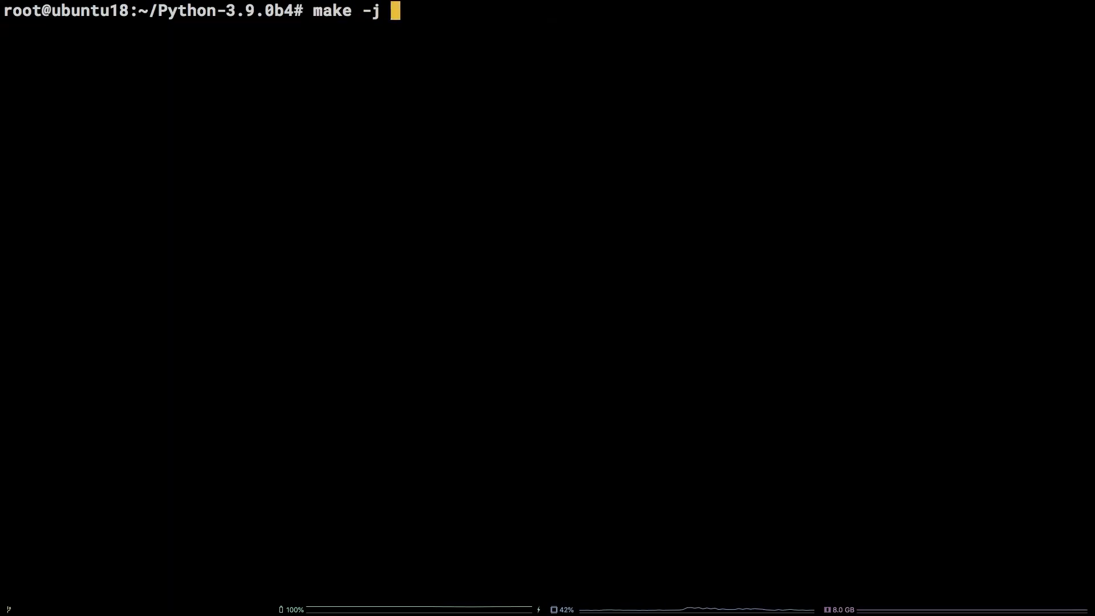
{"action": "key", "text": "Return"}
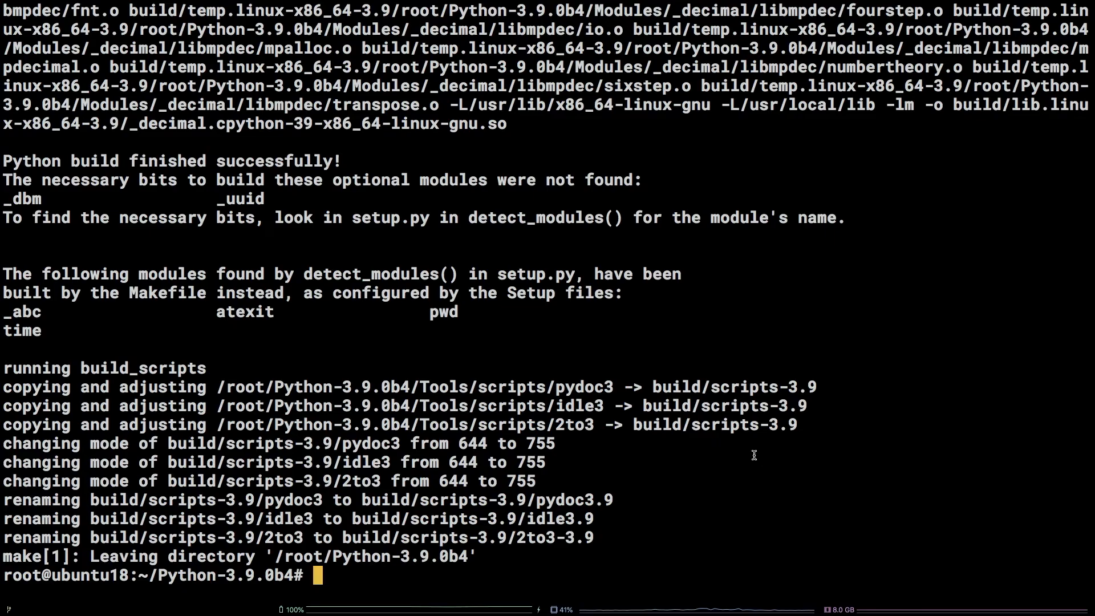
{"action": "type", "text": "make altinstall"}
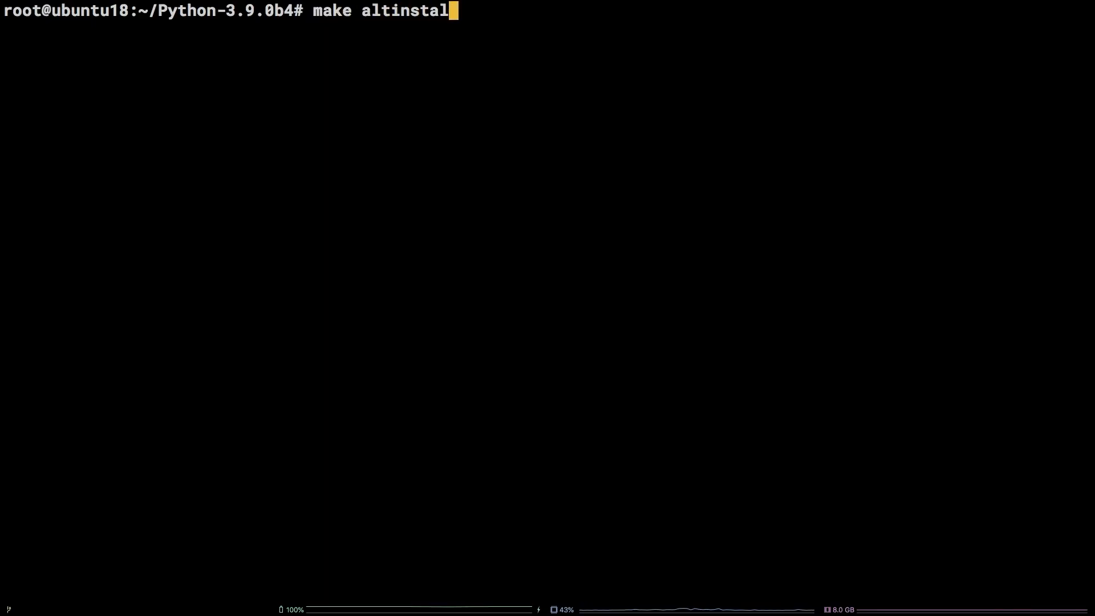
{"action": "key", "text": "Return"}
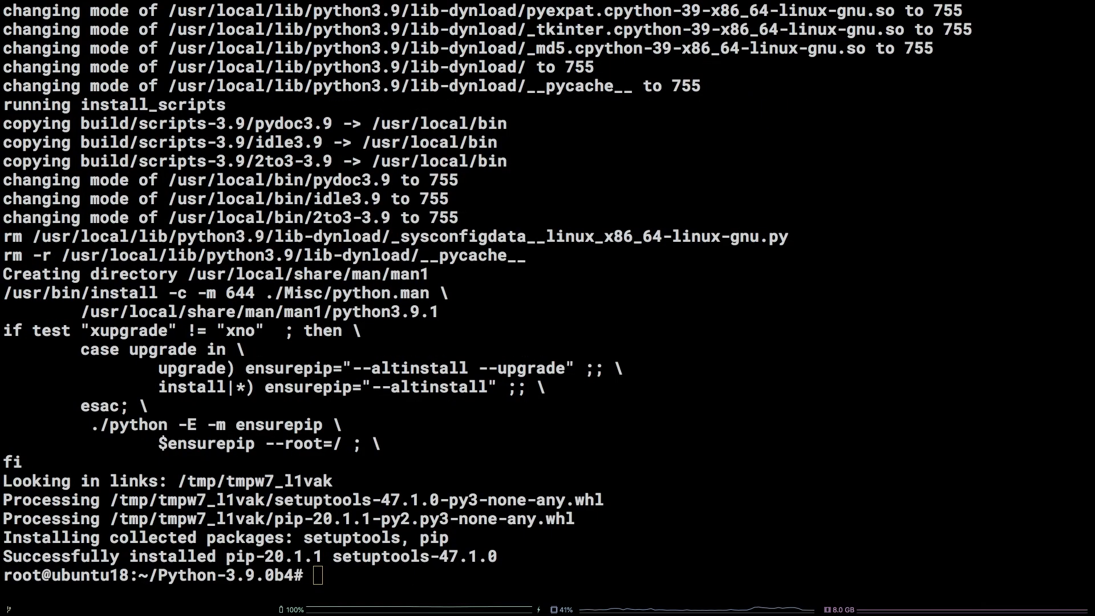
{"action": "mouse_move", "coordinate": [730, 471]}
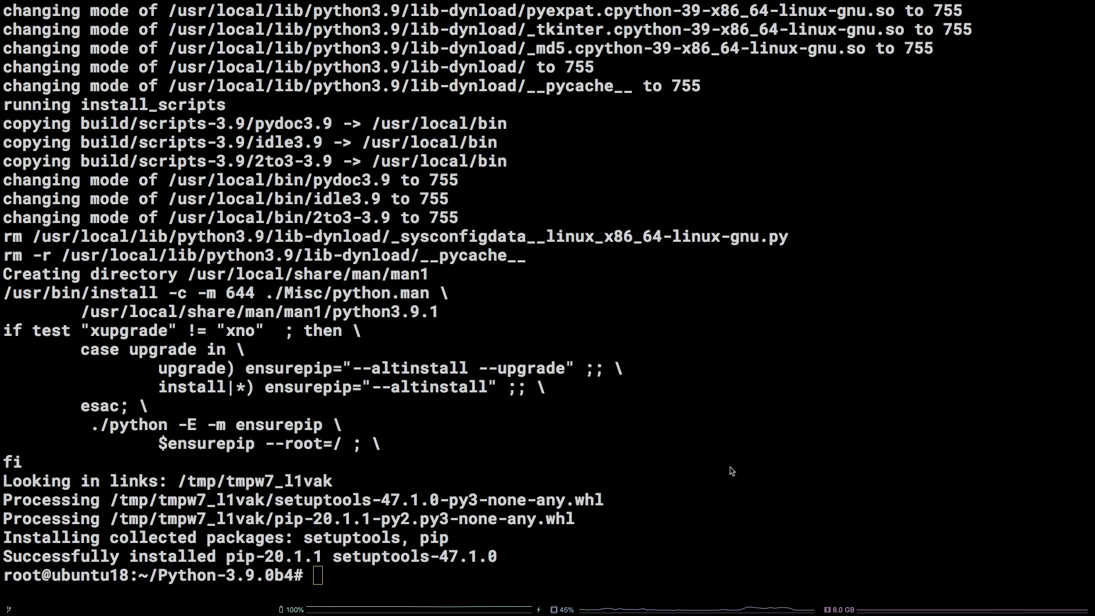
{"action": "type", "text": "python3.9"}
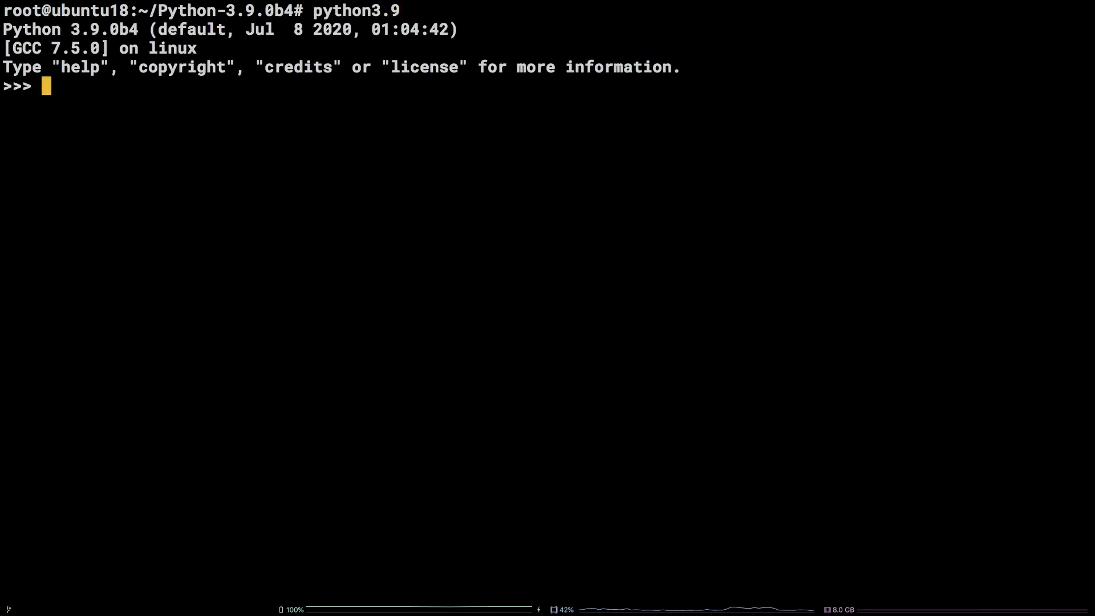